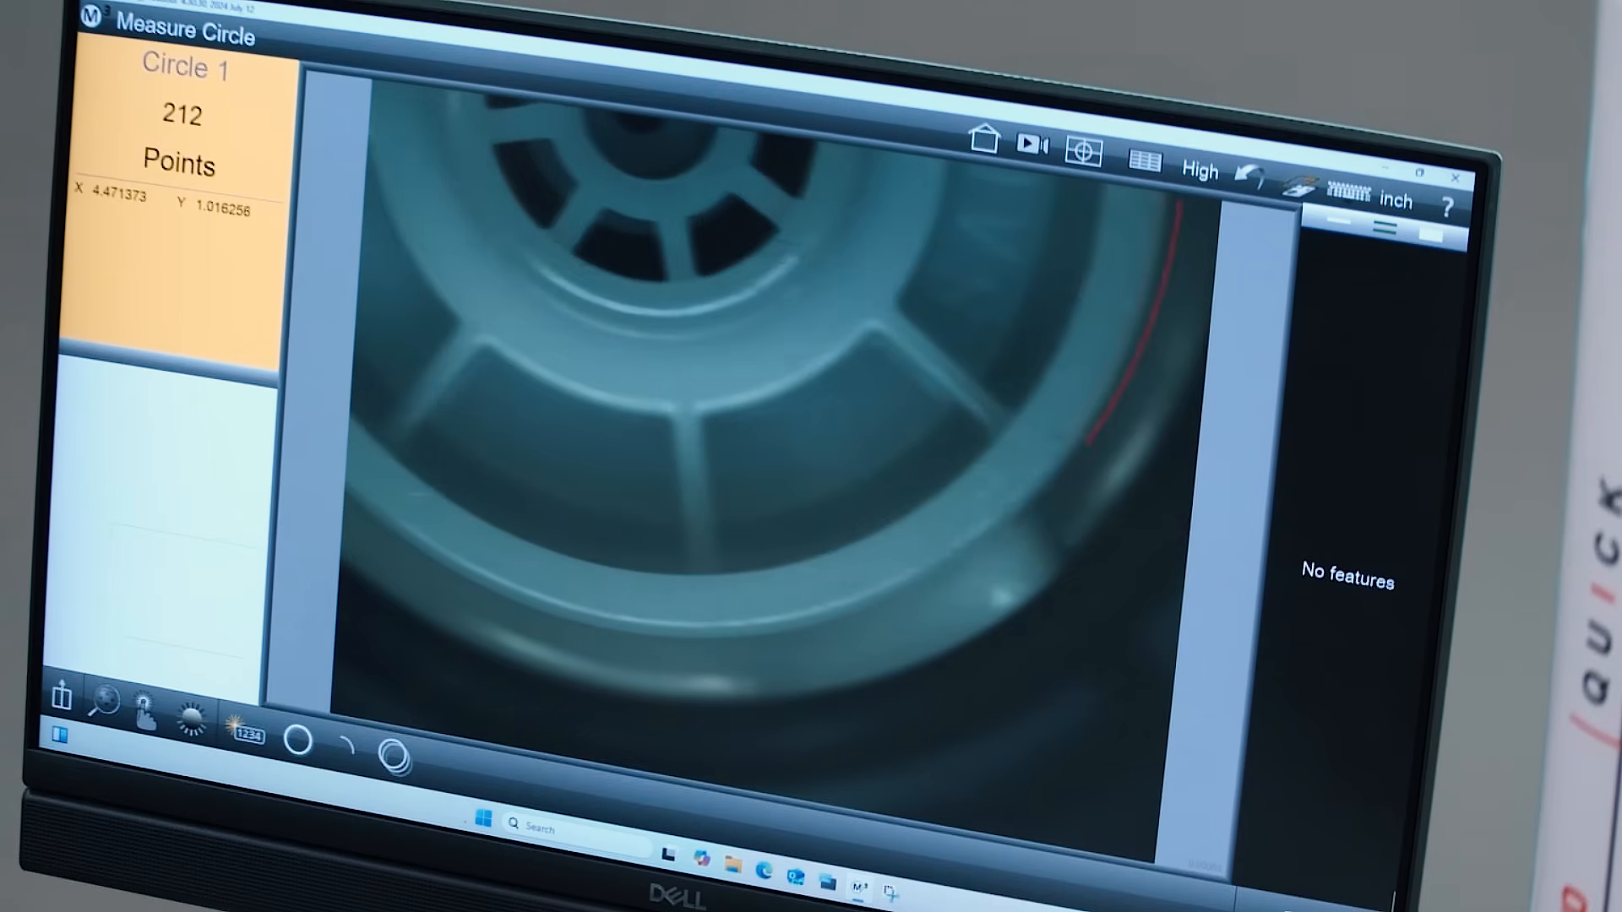
Probe the wheel edge with Measure Circle and export the distance results to an Excel table.
{"action": "left_click", "coordinate": [631, 629]}
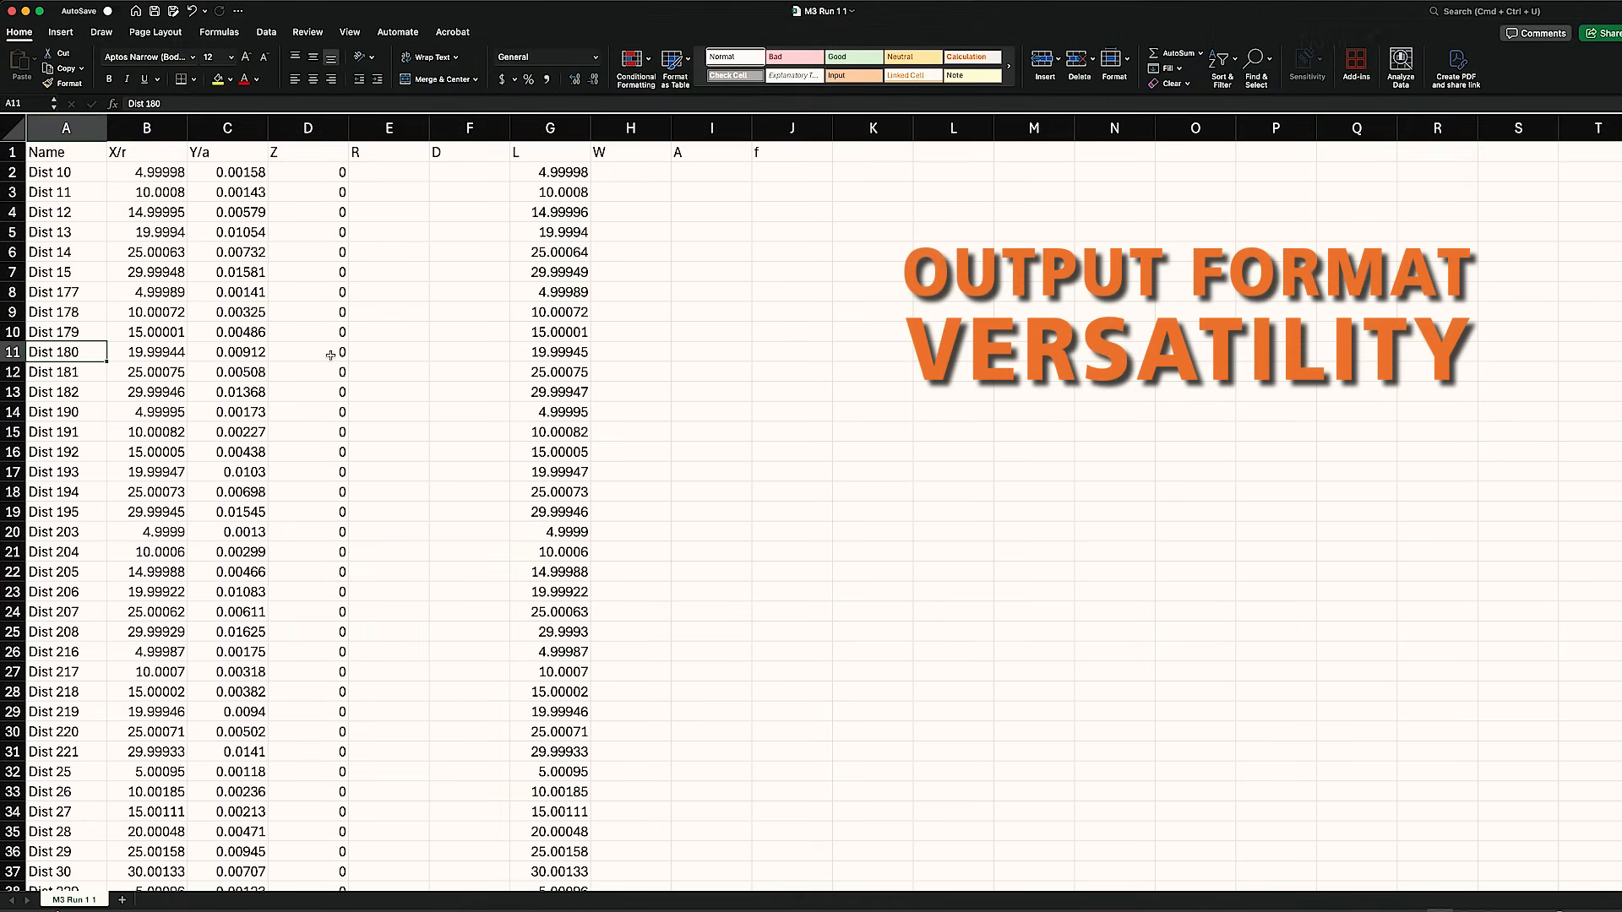
{"action": "left_click", "coordinate": [146, 372]}
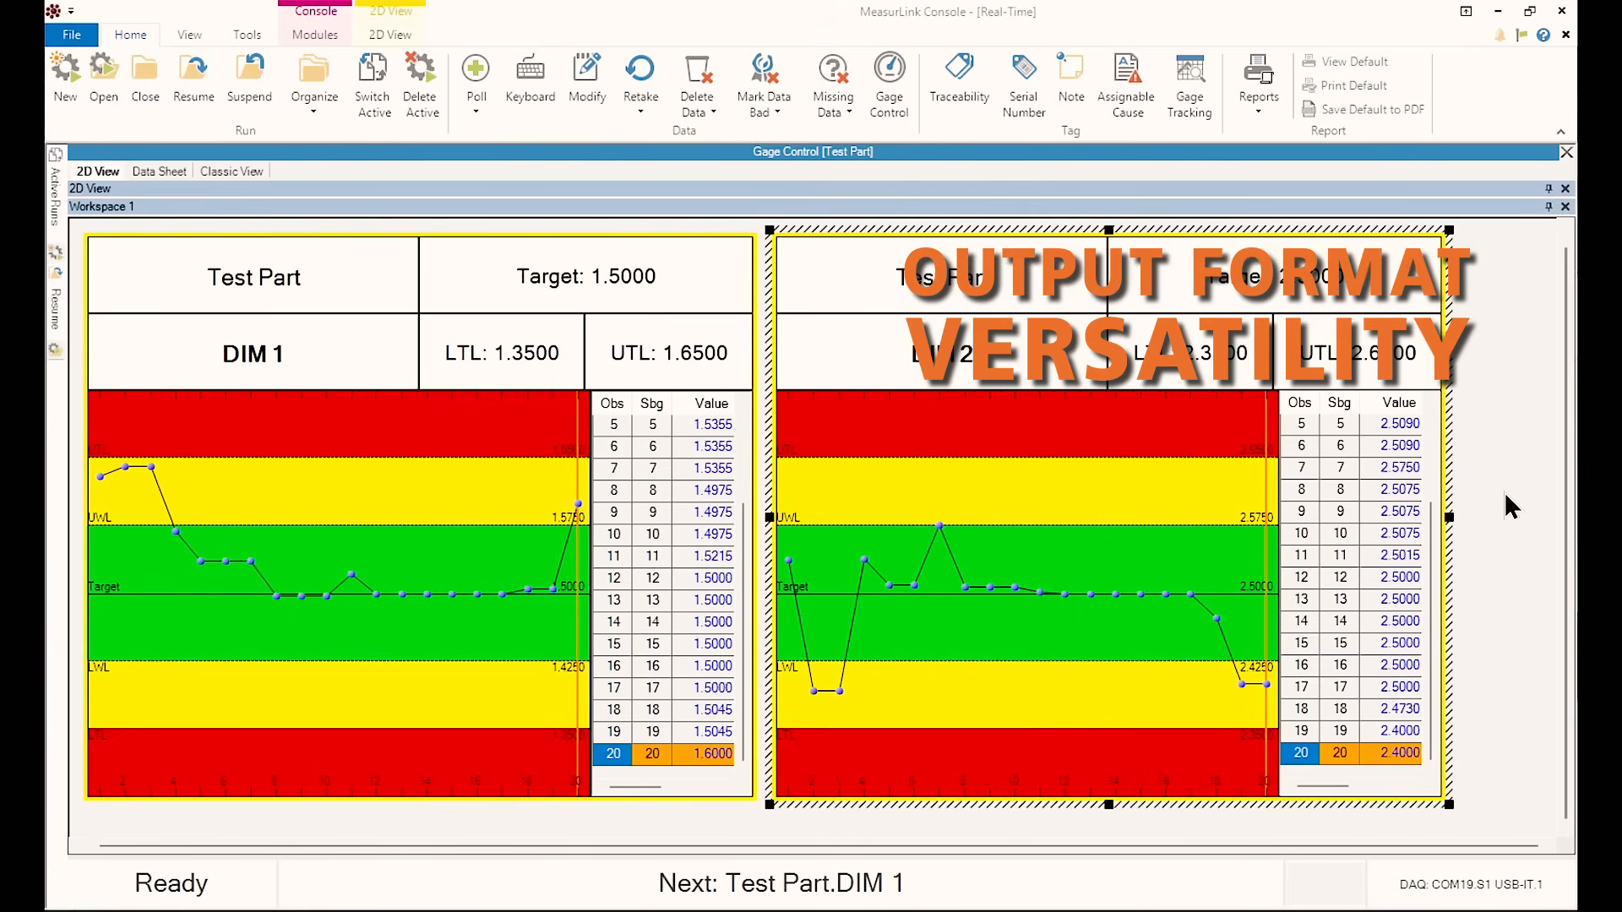
Open Gage Control in the 2D View to chart DIM 1 and DIM 2 against tolerances.
{"action": "left_click", "coordinate": [474, 75]}
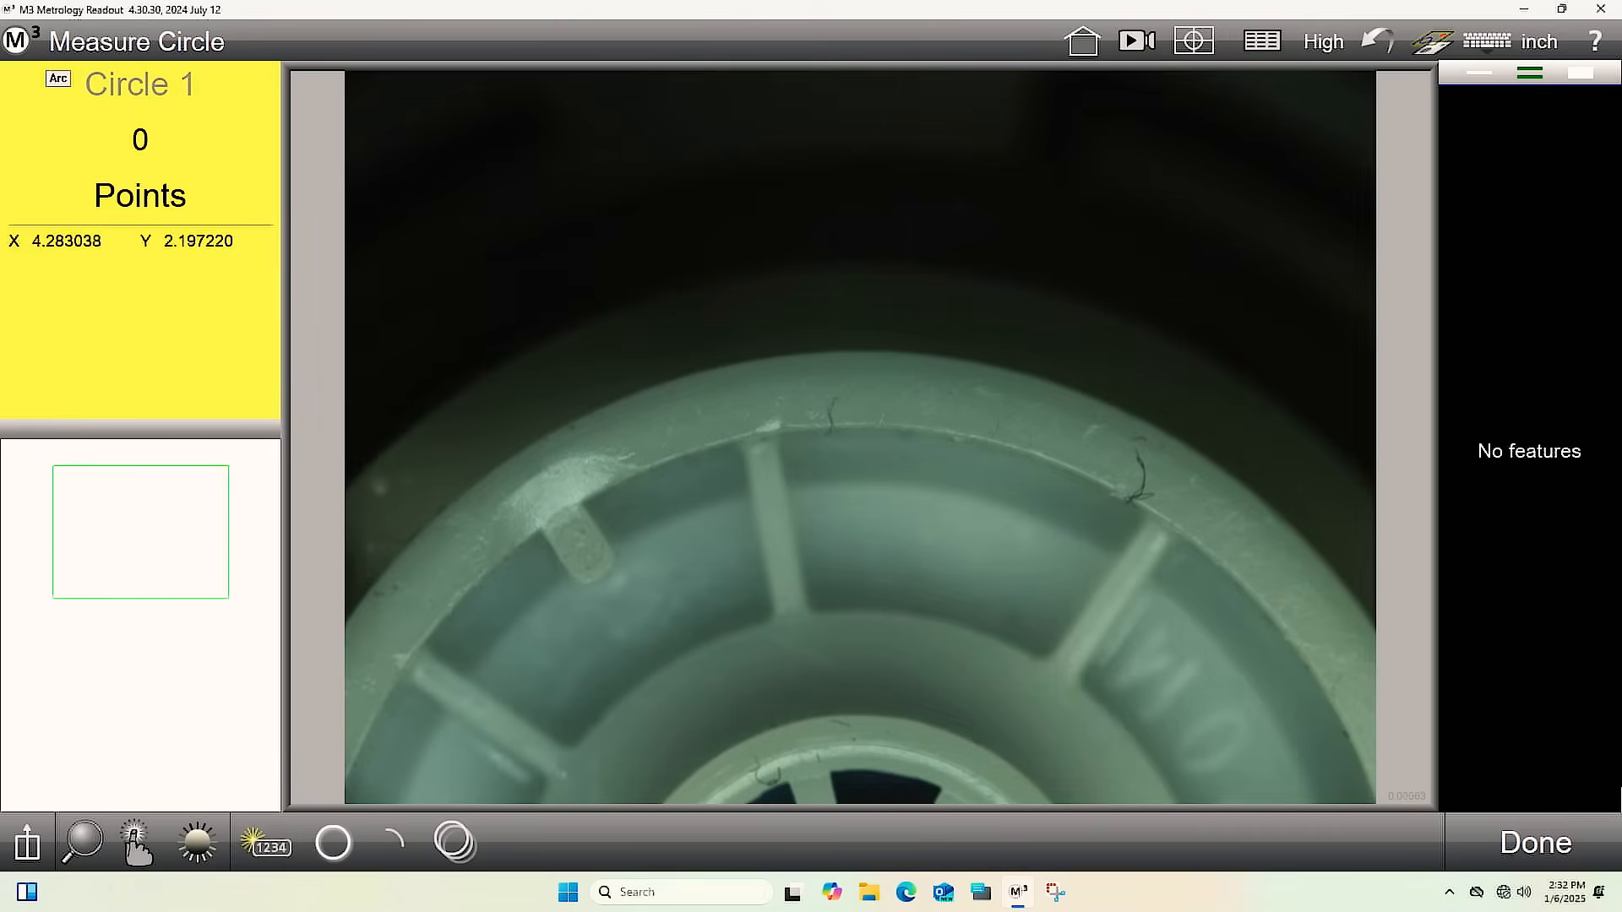
{"action": "left_click", "coordinate": [1535, 843]}
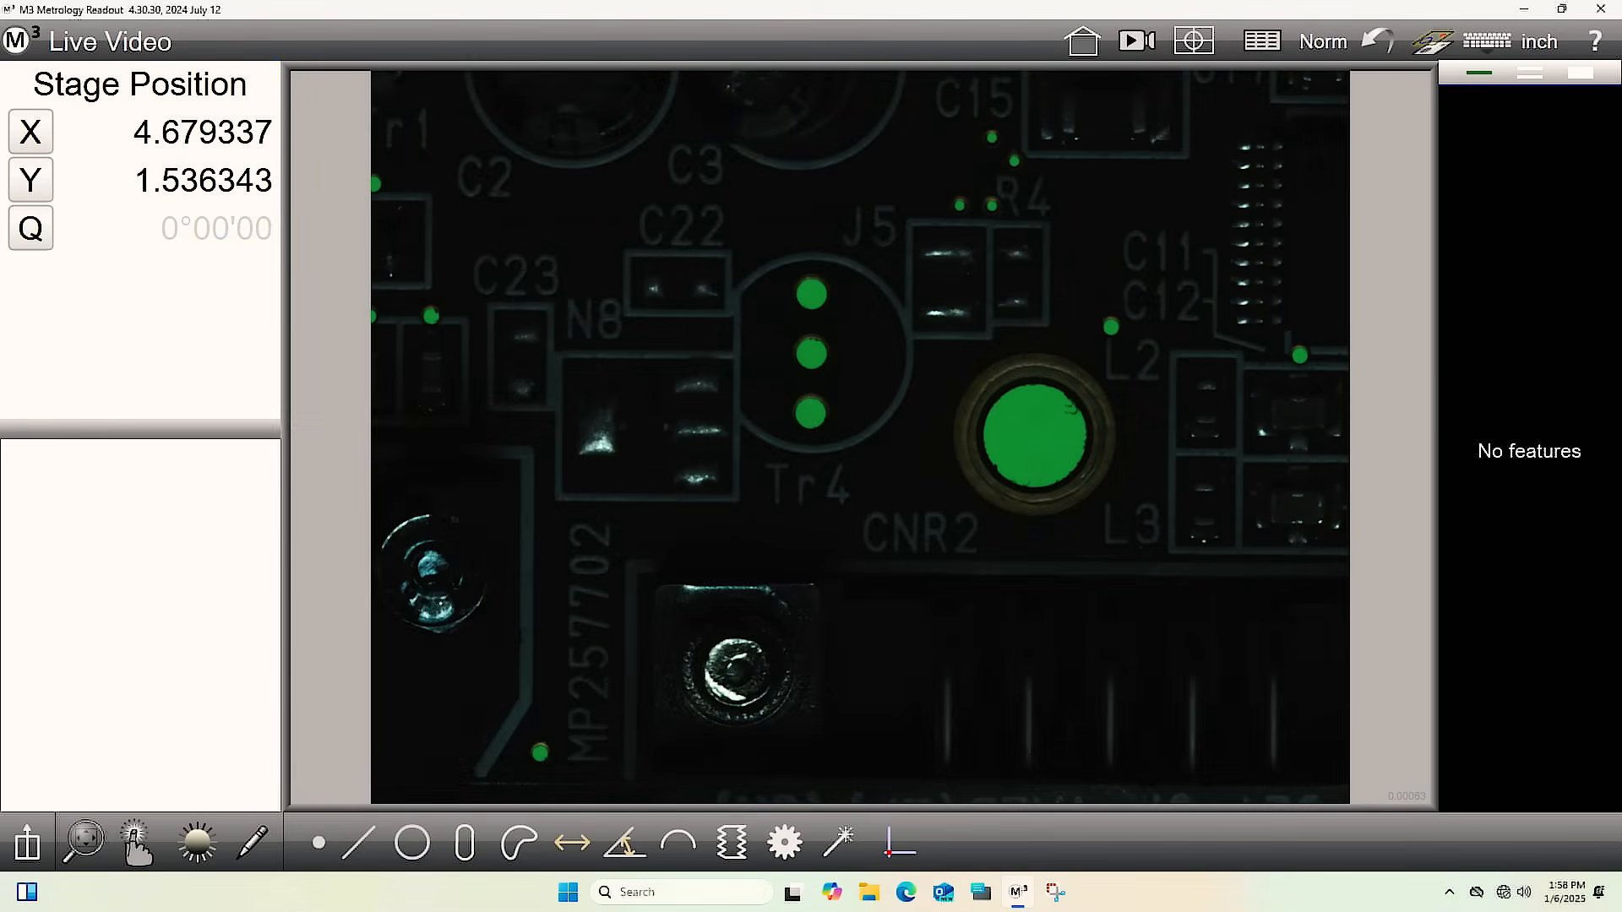